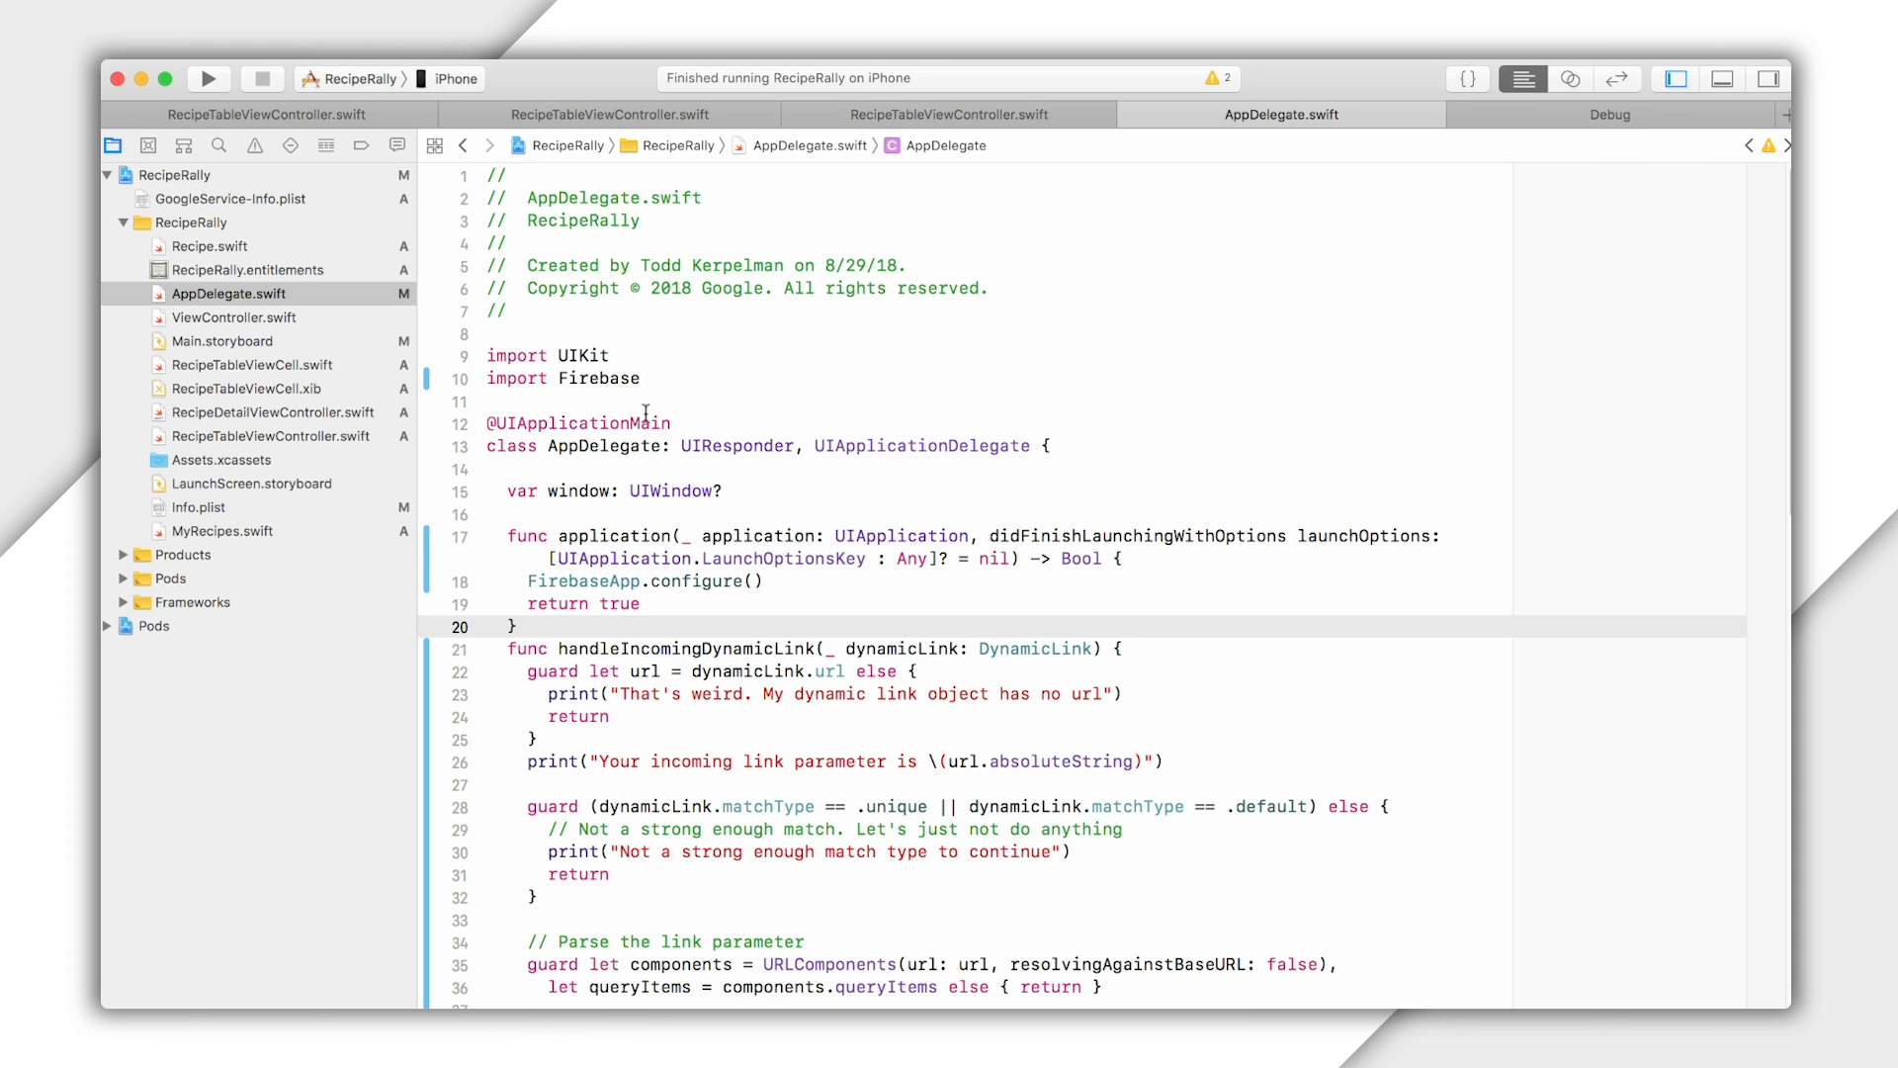
scroll(down, 3)
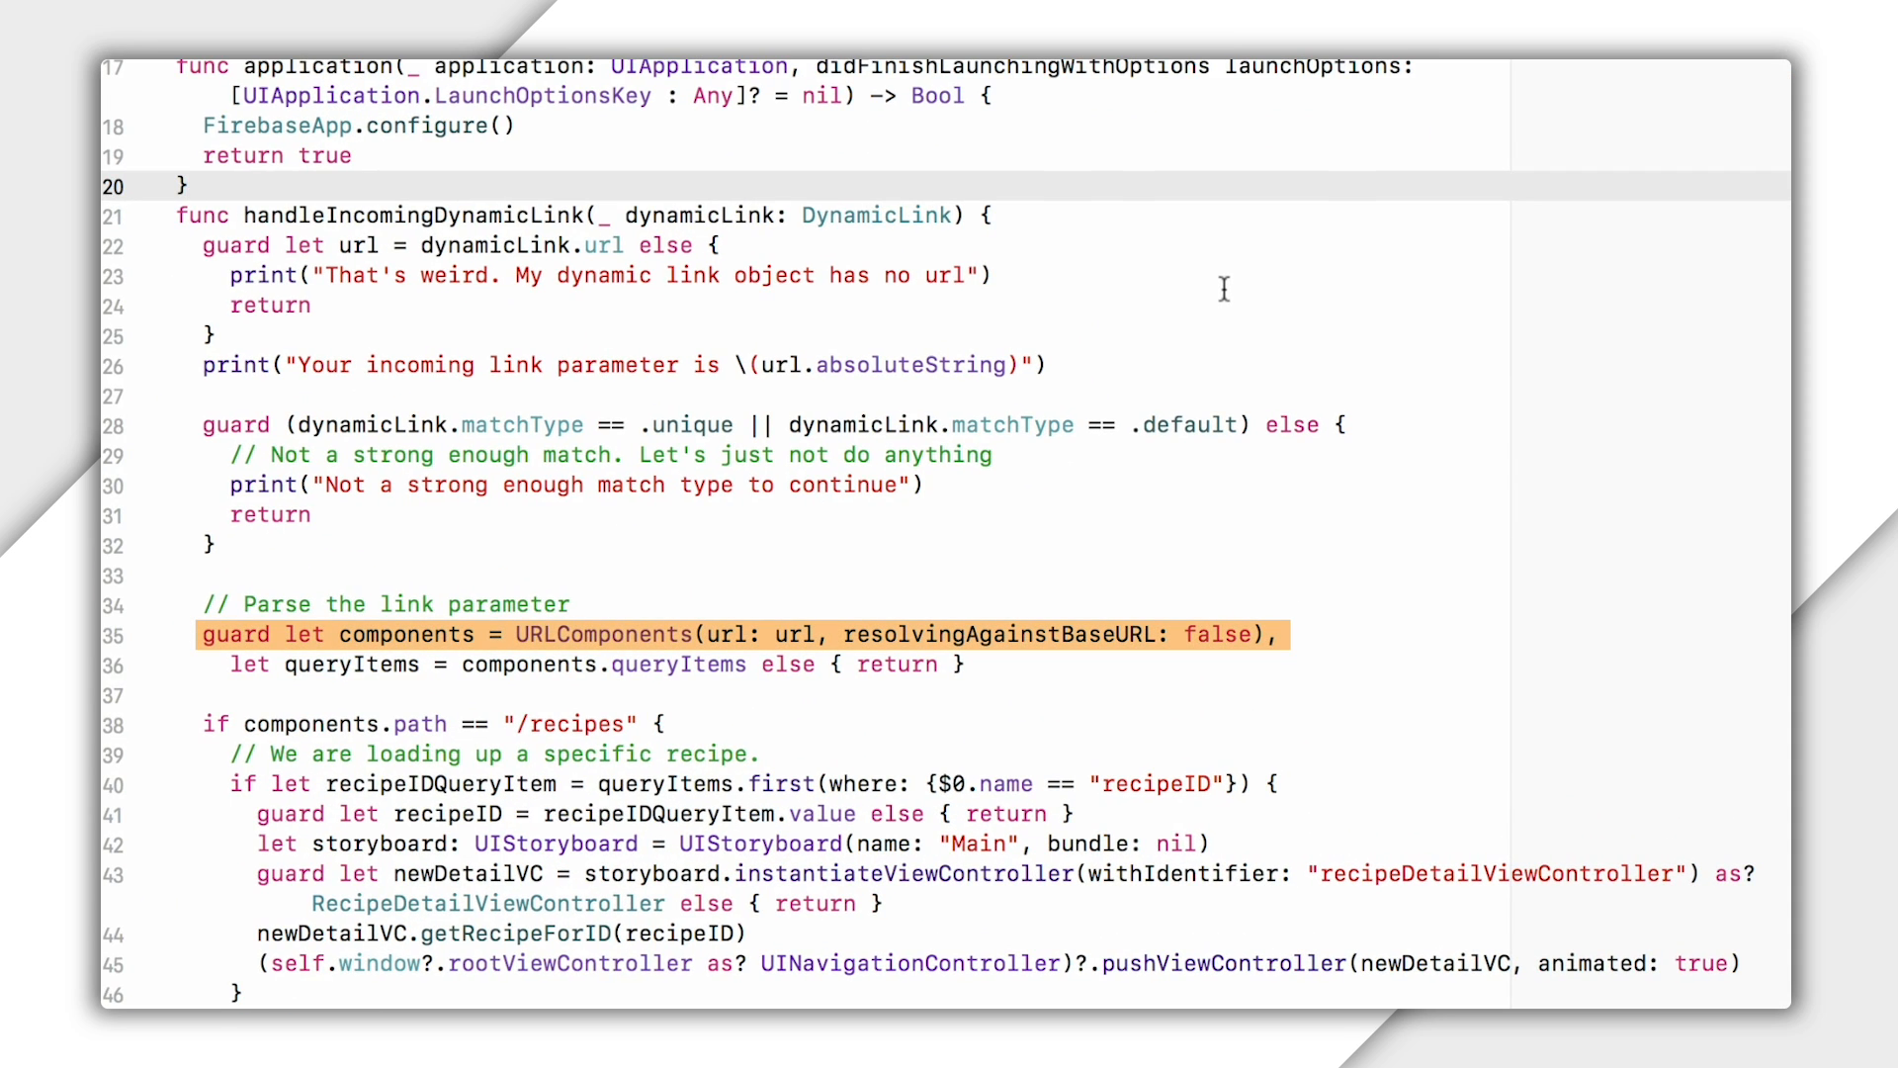
click(190, 184)
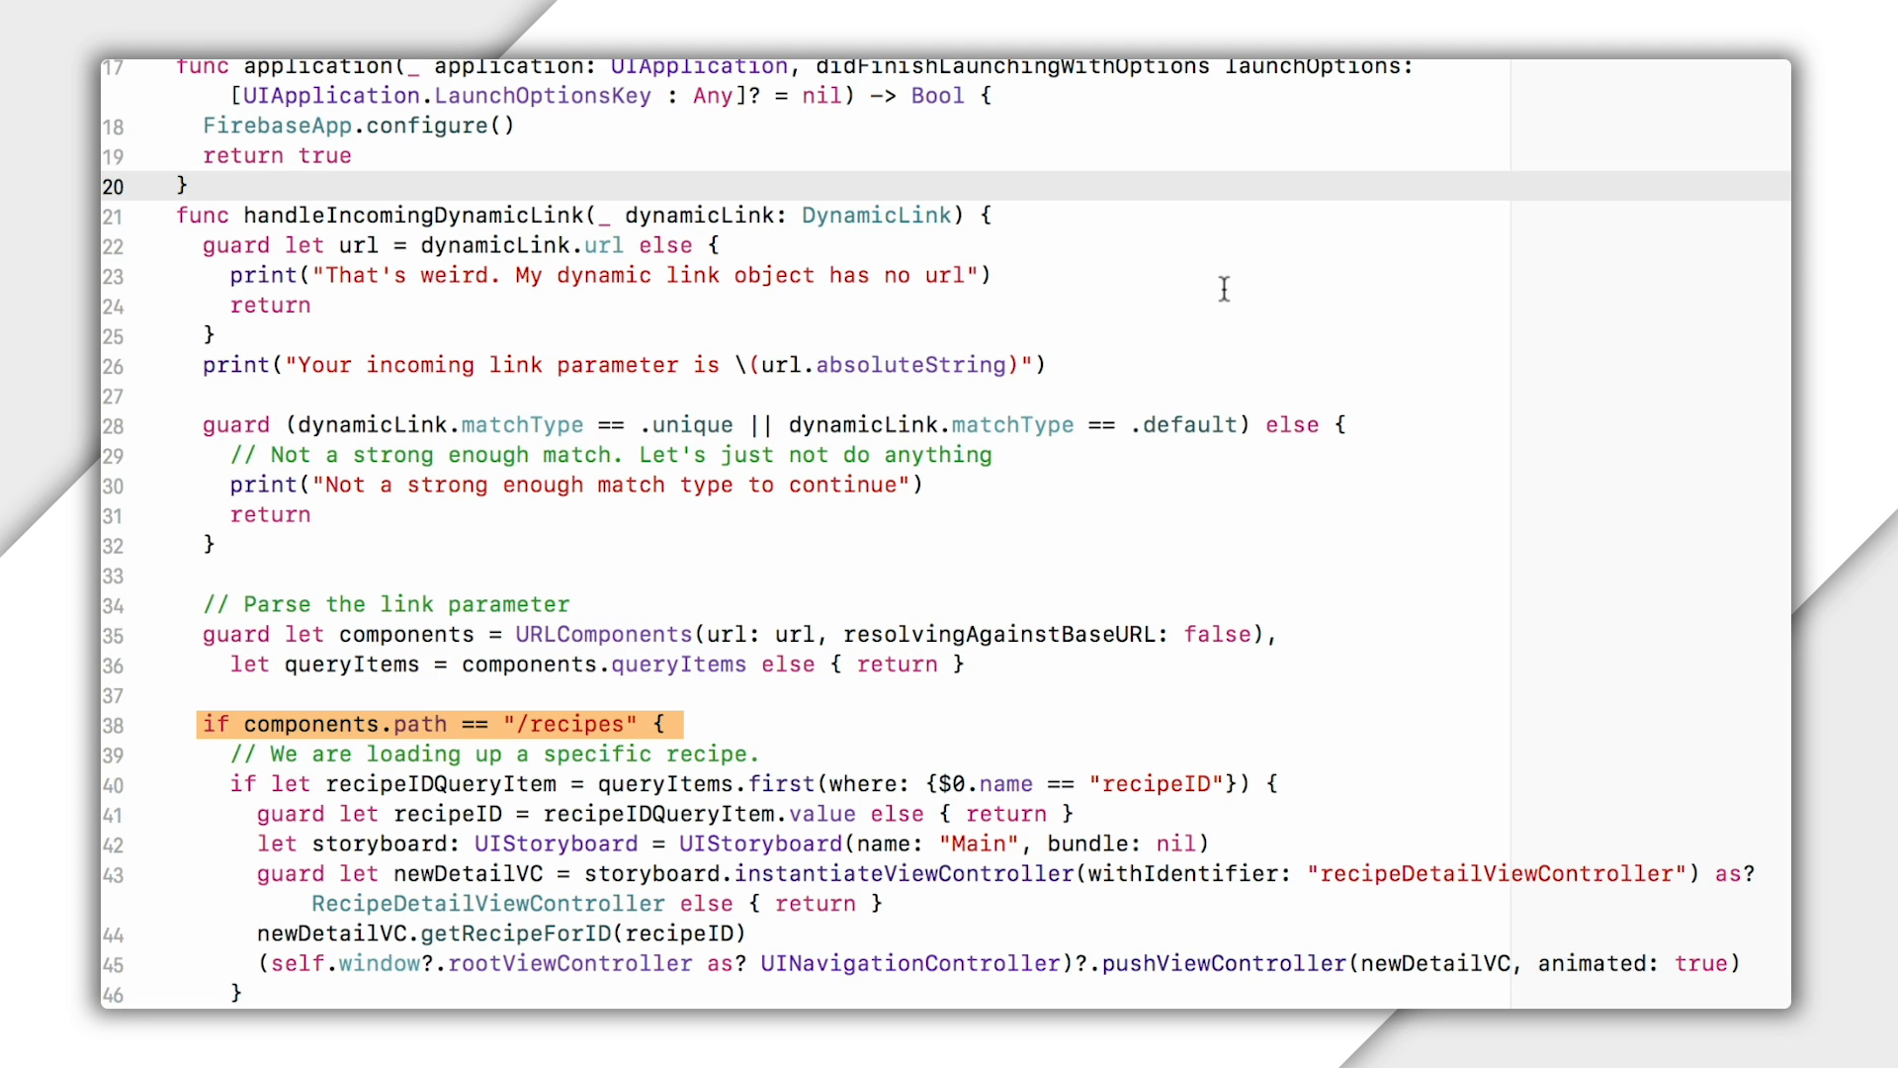
click(189, 185)
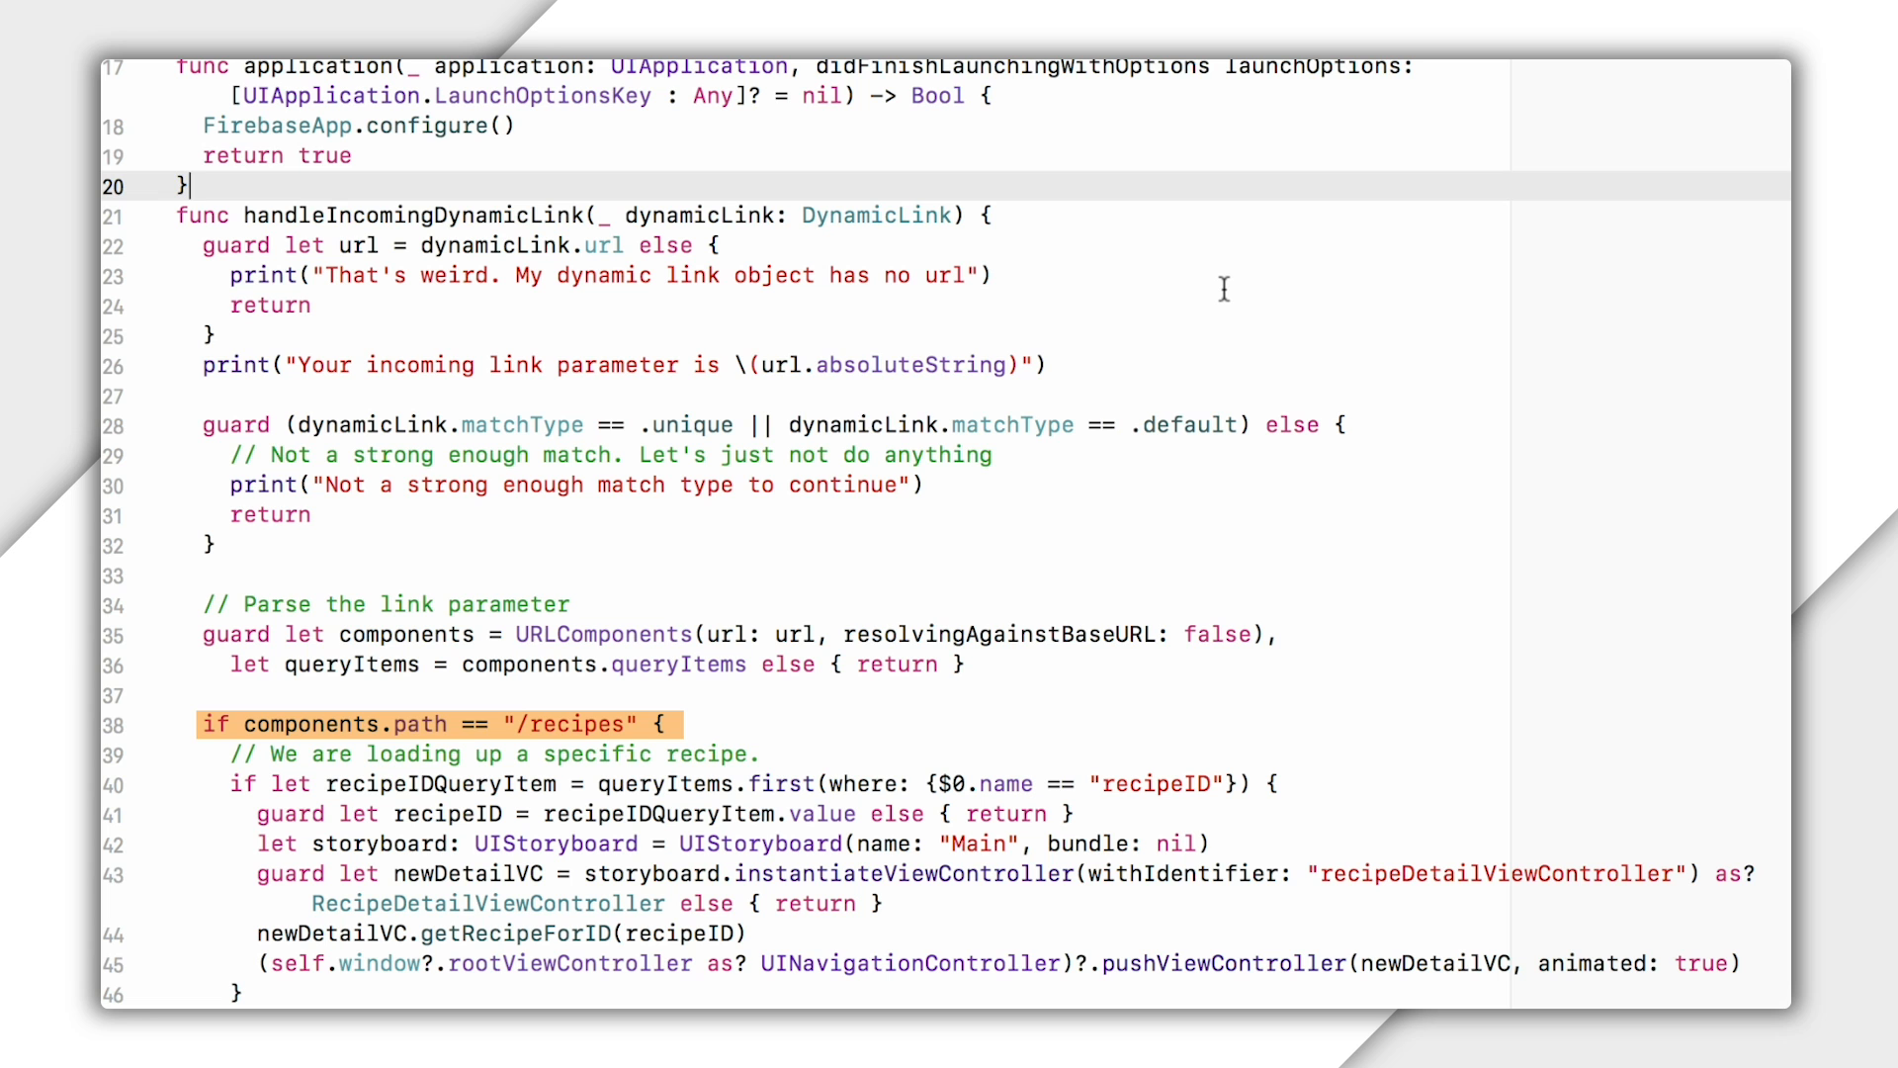